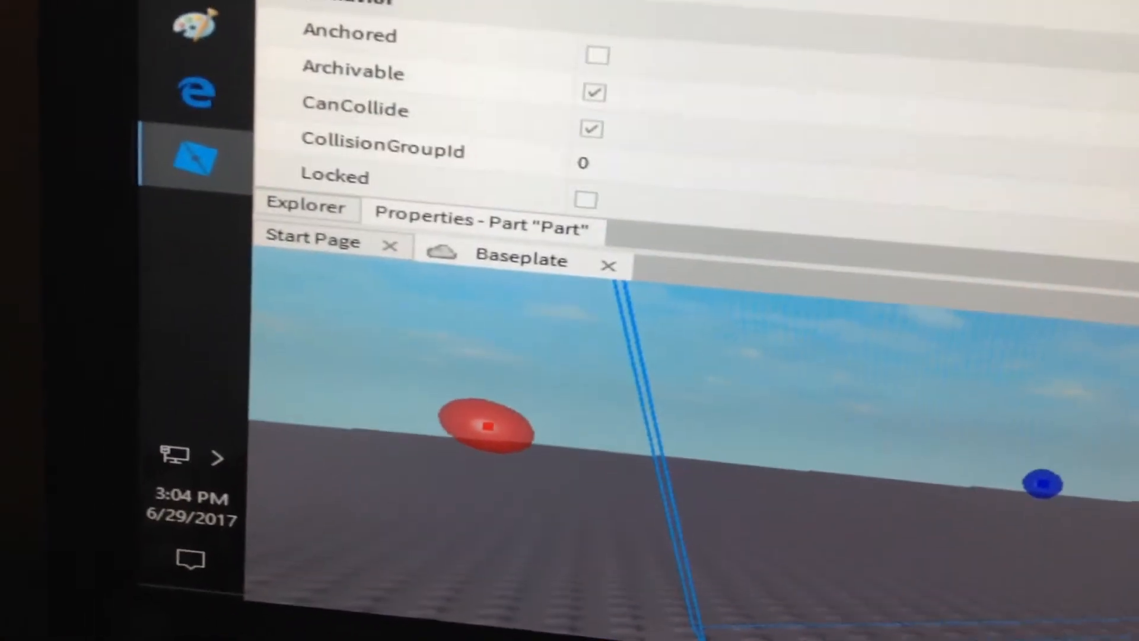
Select HumanoidRootPart in the Explorer to show its properties
click(596, 55)
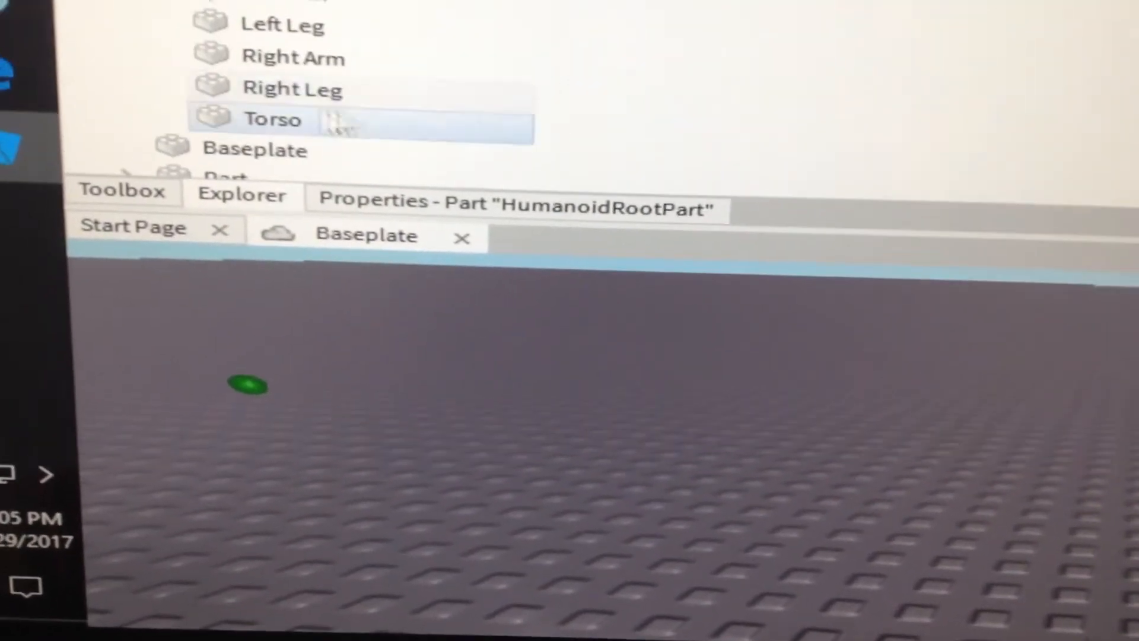
Add an Attachment named Attachment1 to the humanoid part via Insert Object
right_click(272, 119)
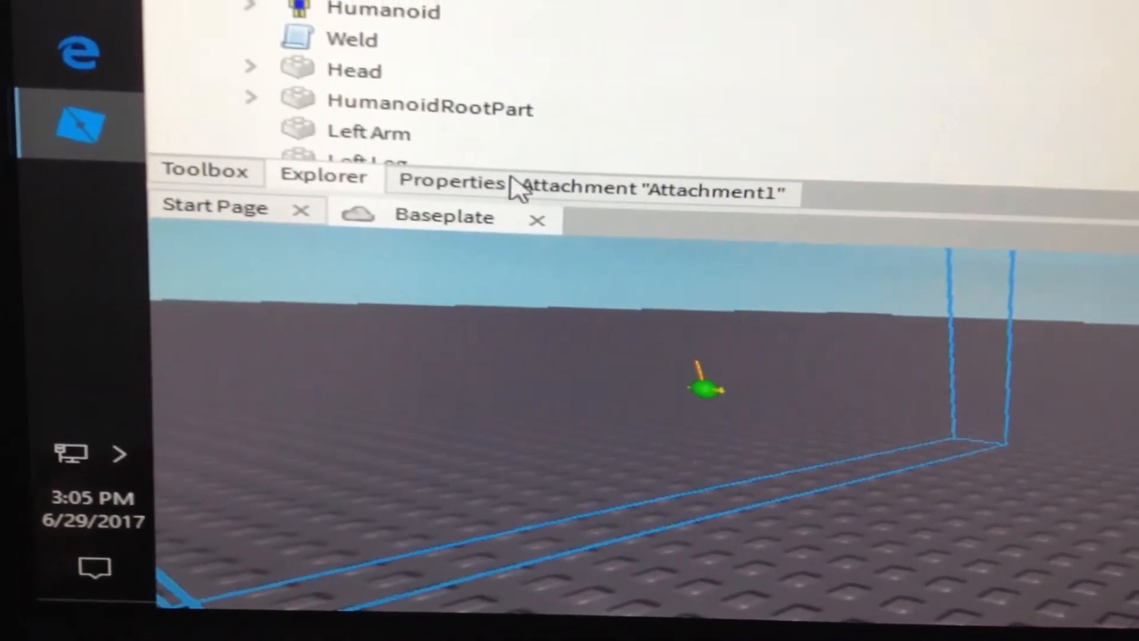
Insert a LineForce into the humanoid alongside Attachment0
click(450, 180)
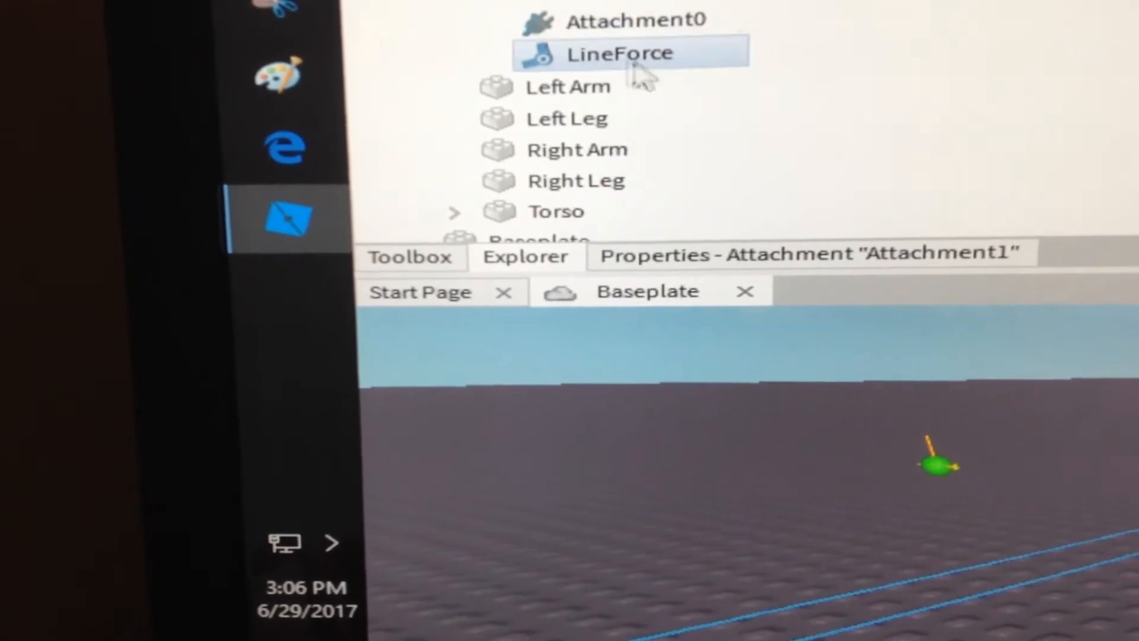
Set the LineForce's Magnitude to 10000
click(617, 52)
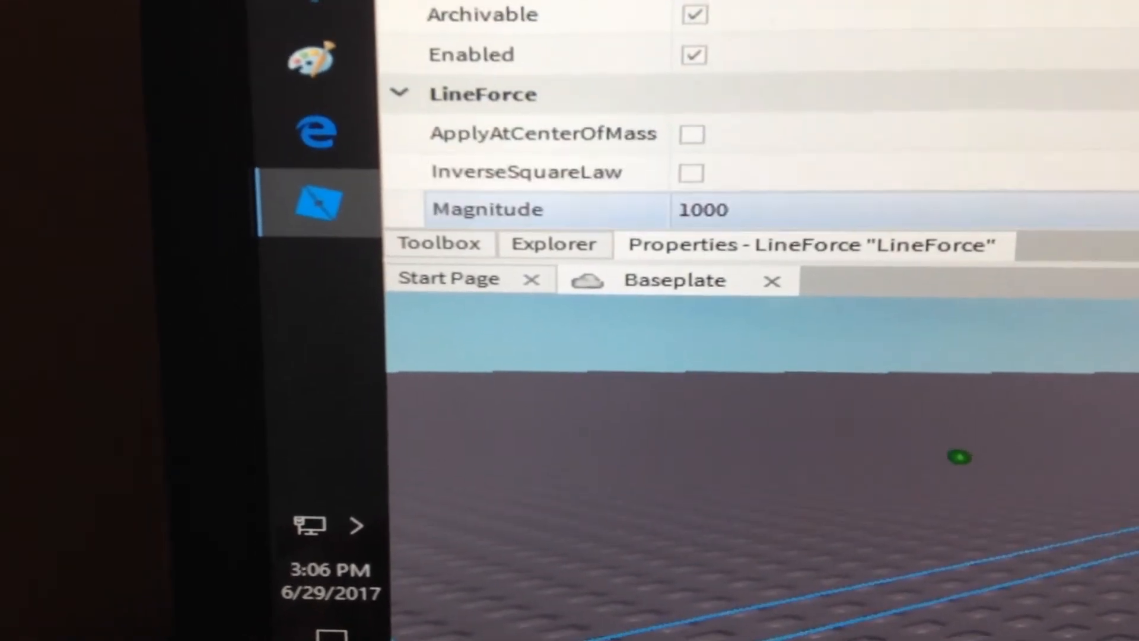
text(10000)
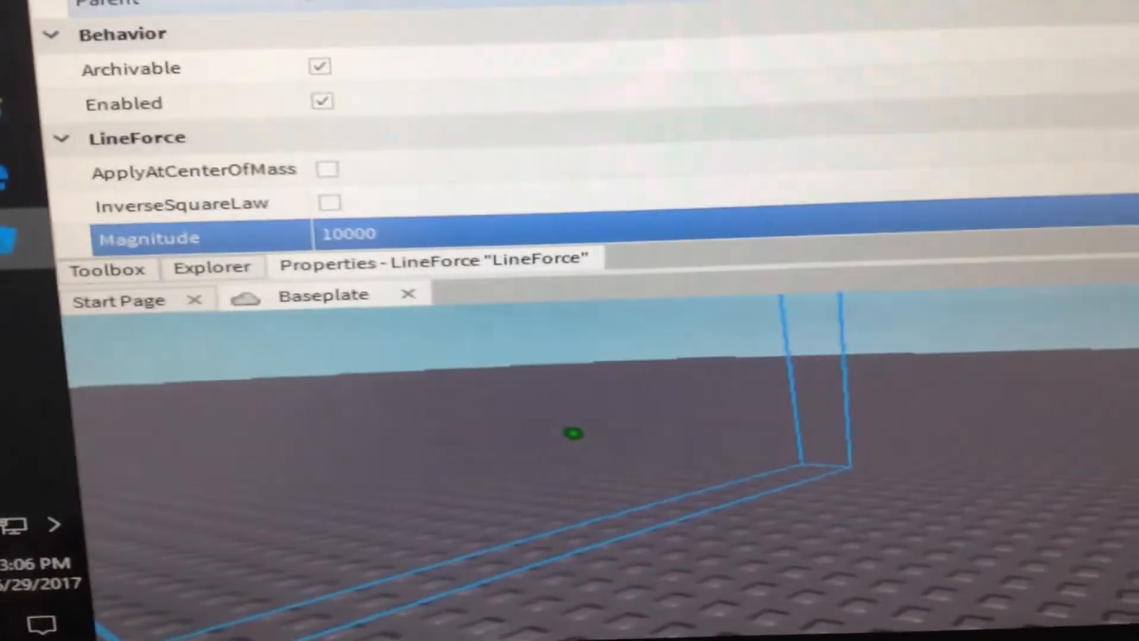